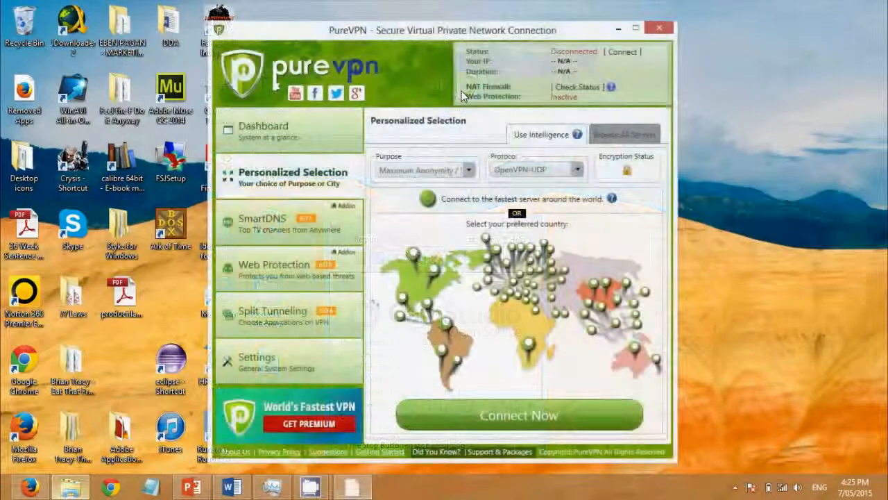
# - Show the Dashboard overview with the saved login and OpenVPN-UDP protocol fields
pyautogui.click(264, 130)
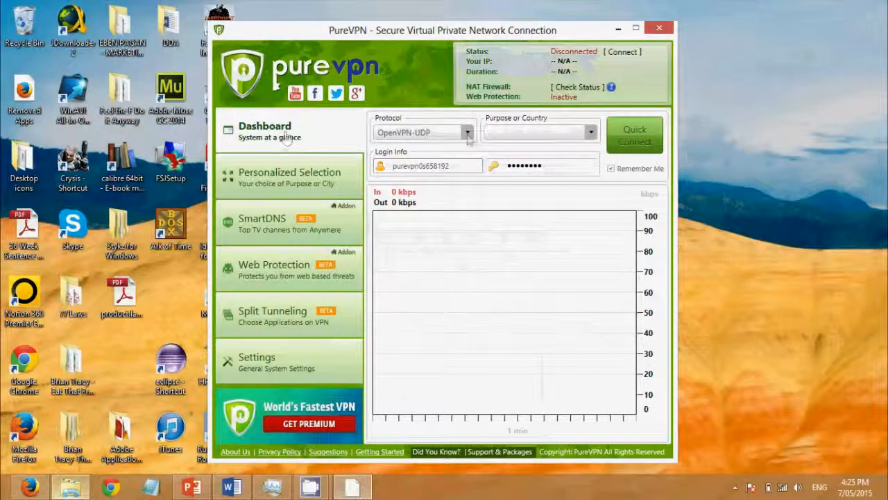
pyautogui.click(466, 131)
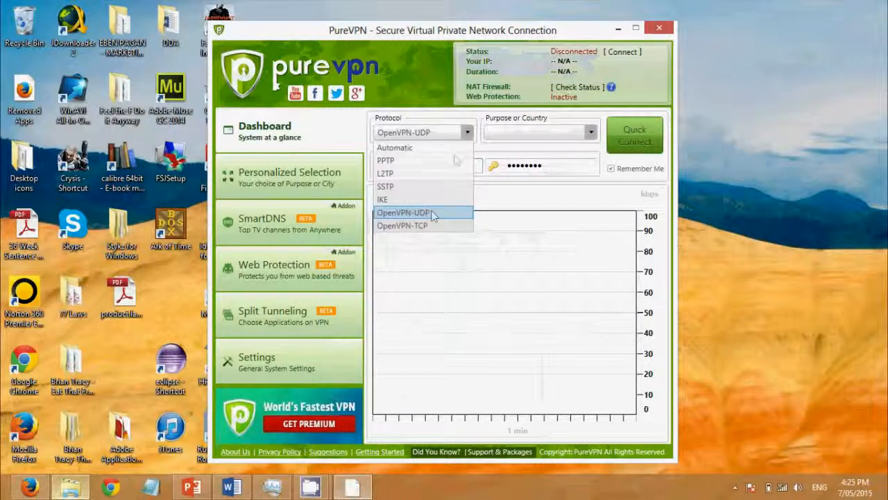
pyautogui.moveTo(433, 220)
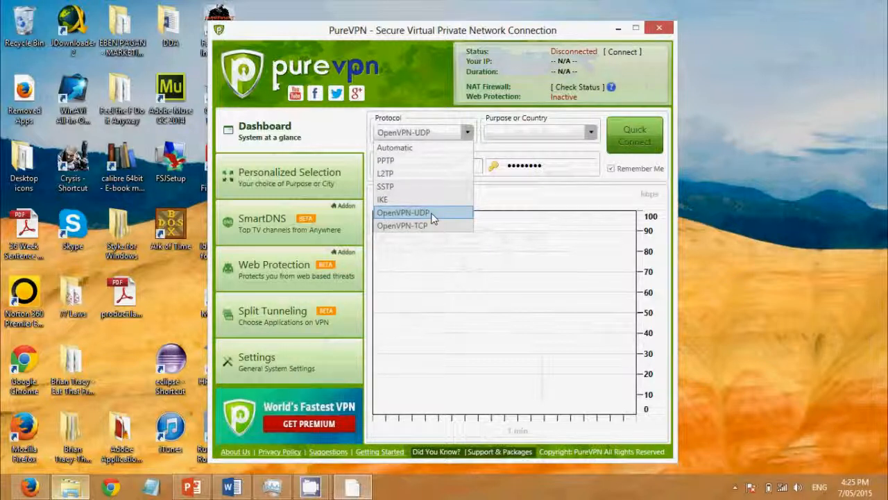
pyautogui.moveTo(430, 219)
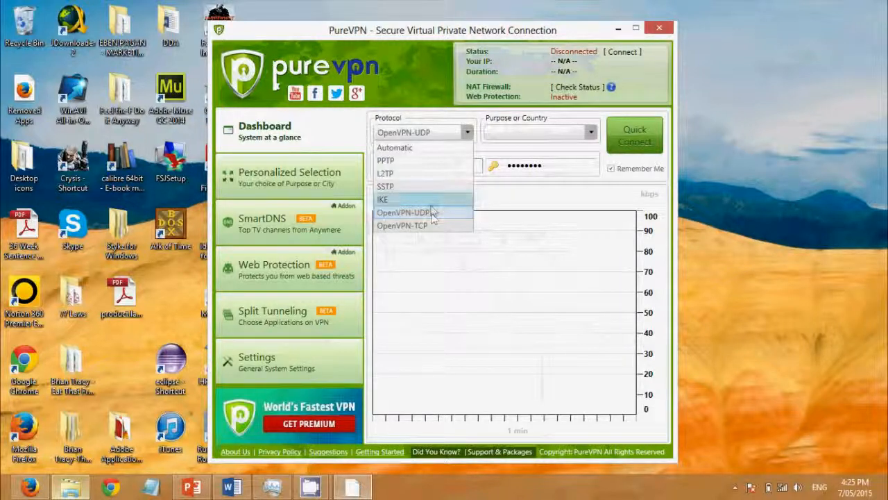
pyautogui.moveTo(403, 172)
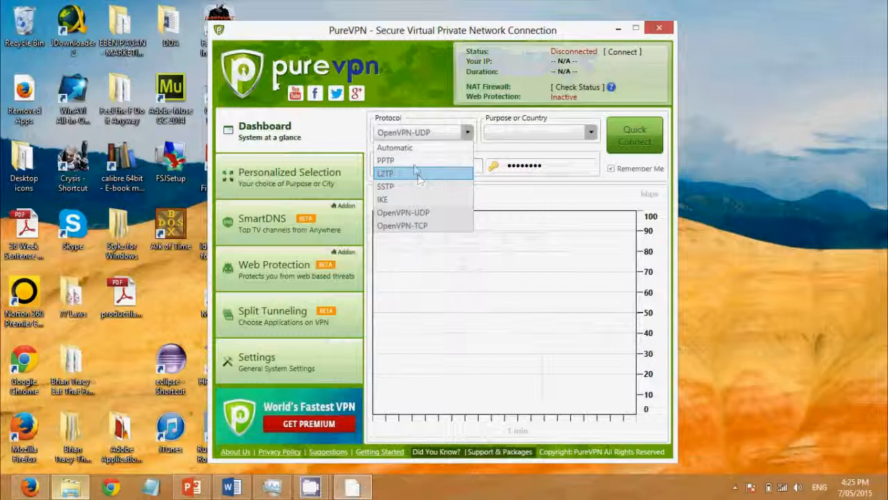
pyautogui.moveTo(413, 161)
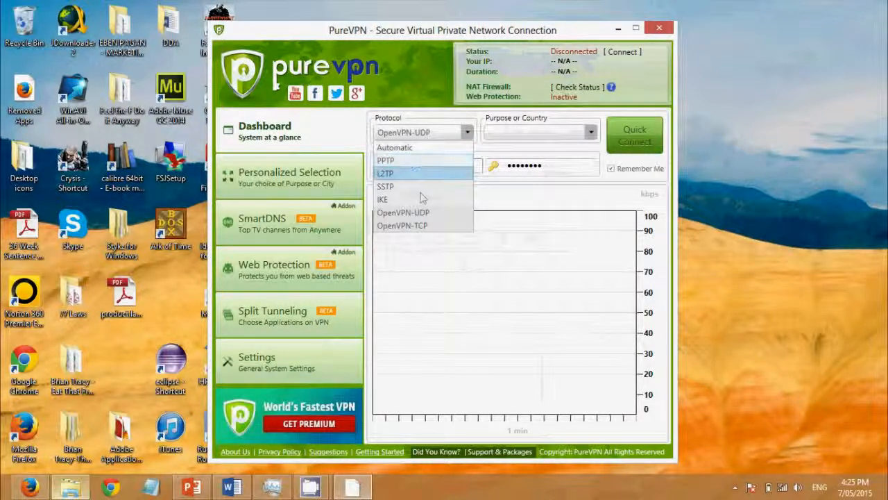
pyautogui.moveTo(403, 212)
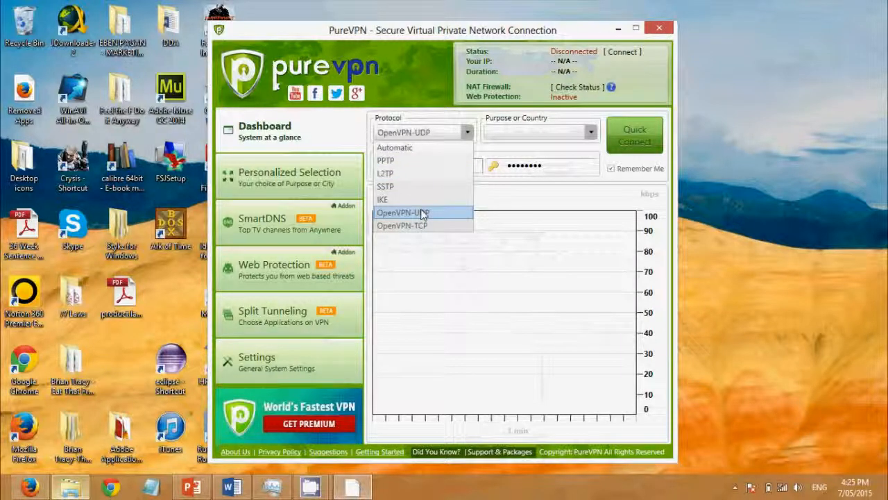
pyautogui.click(403, 212)
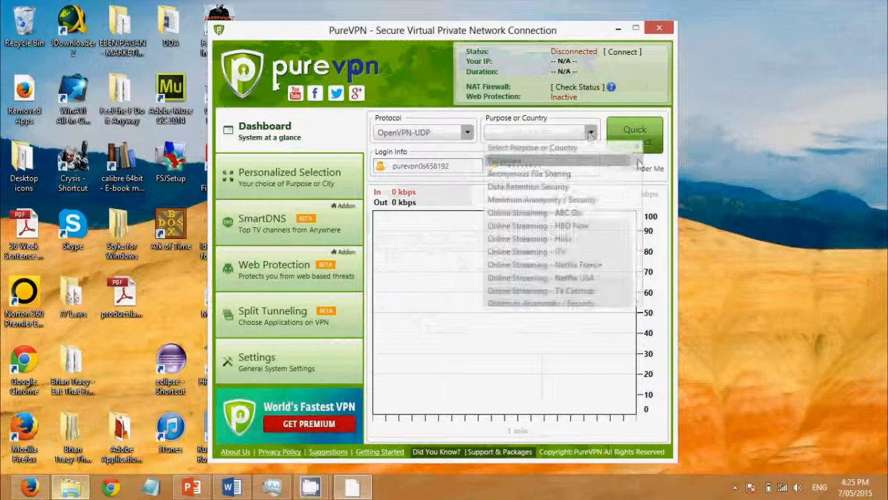
pyautogui.click(637, 191)
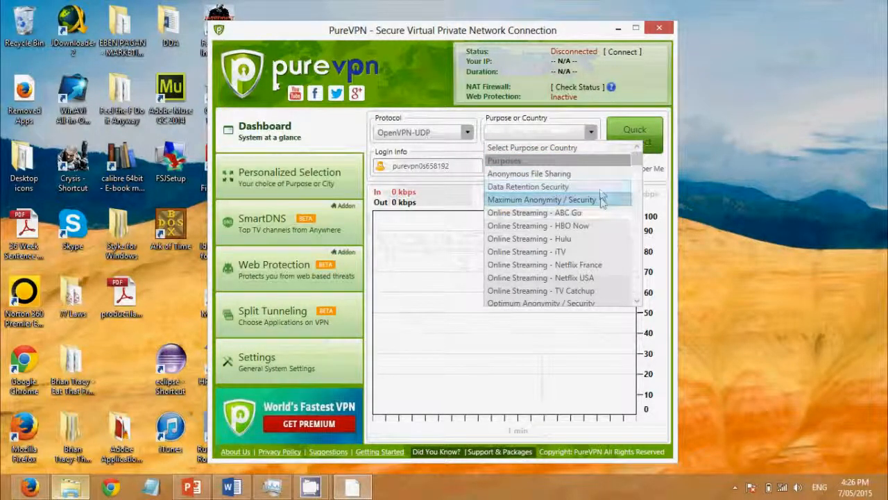
pyautogui.moveTo(555, 200)
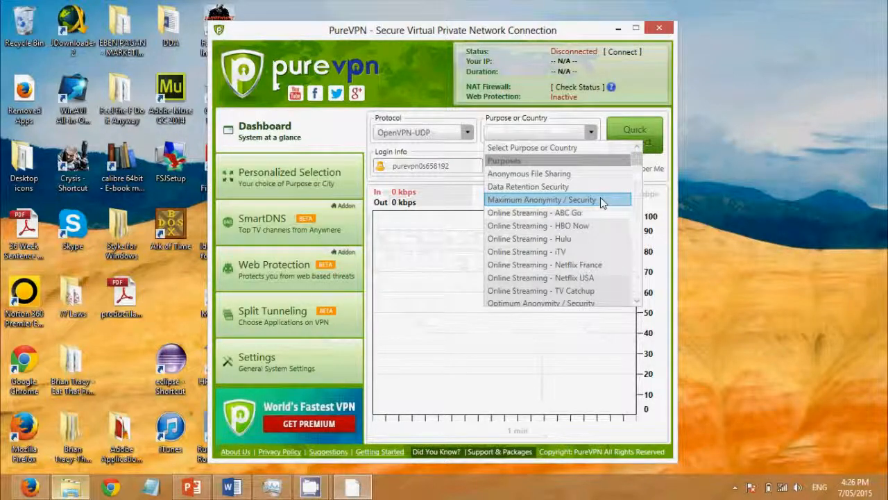
# - Choose Maximum Anonymity / Security as the purpose for the OpenVPN-UDP connection
pyautogui.click(541, 199)
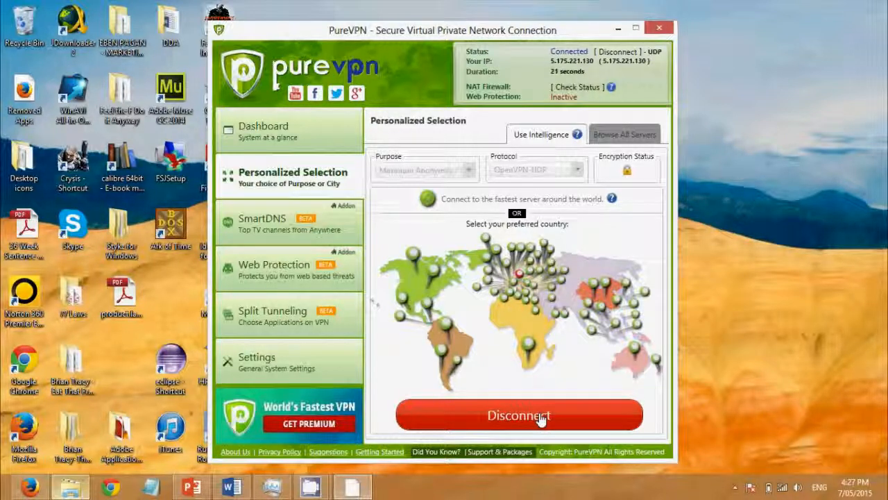
pyautogui.moveTo(588, 383)
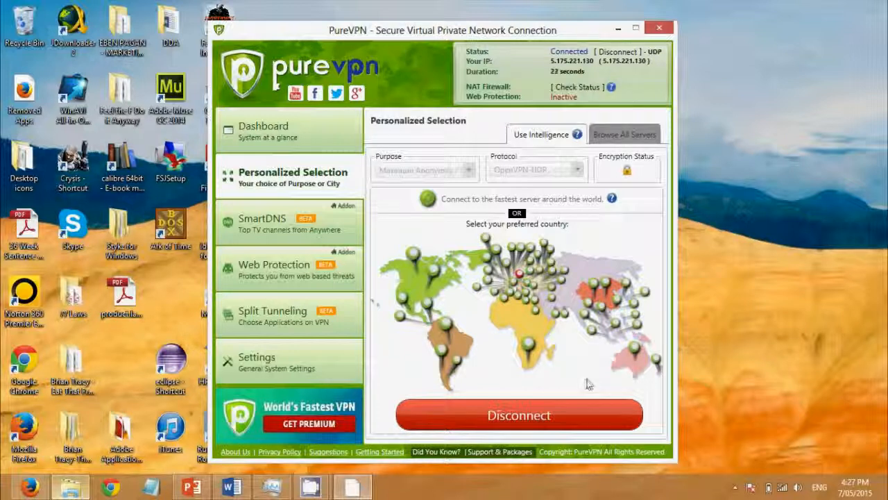